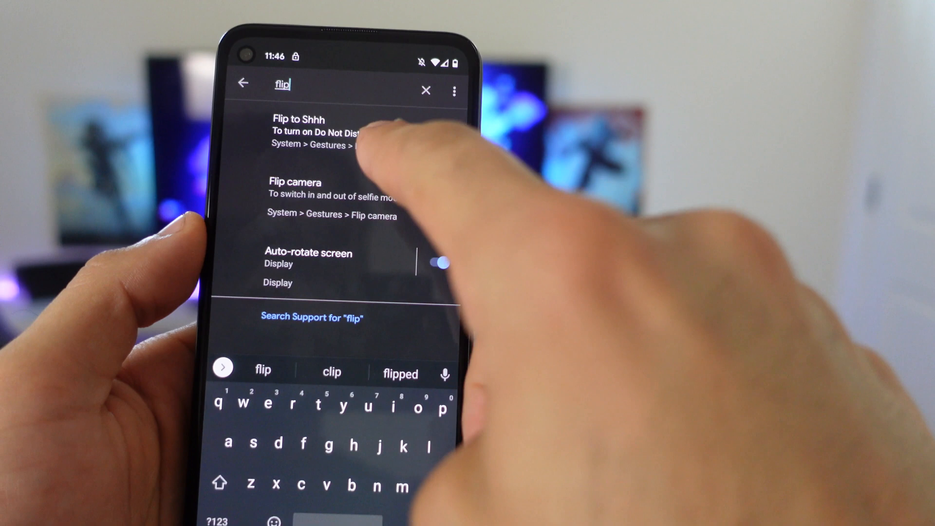
Select the Flip to Shhh gesture from the 'flip' search results.
left_click(298, 131)
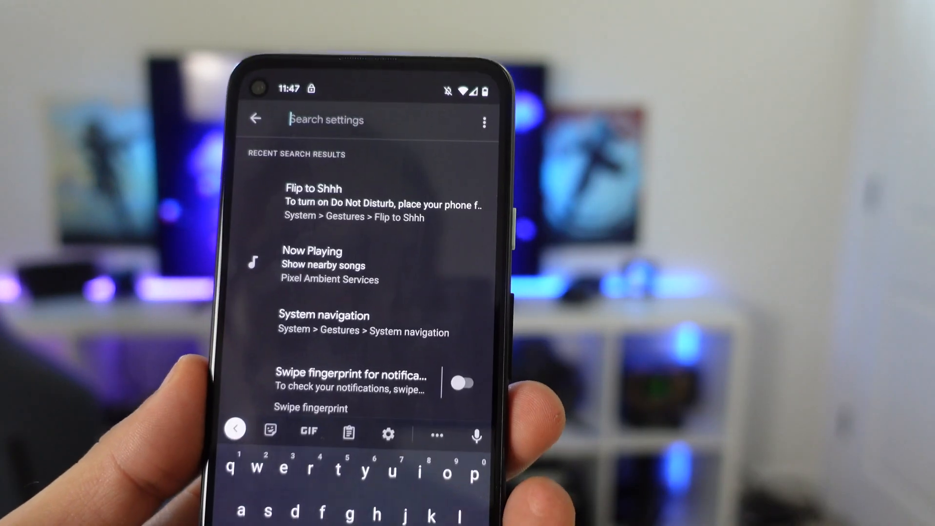
Search the settings for 'battry' to bring up battery results.
type("battry")
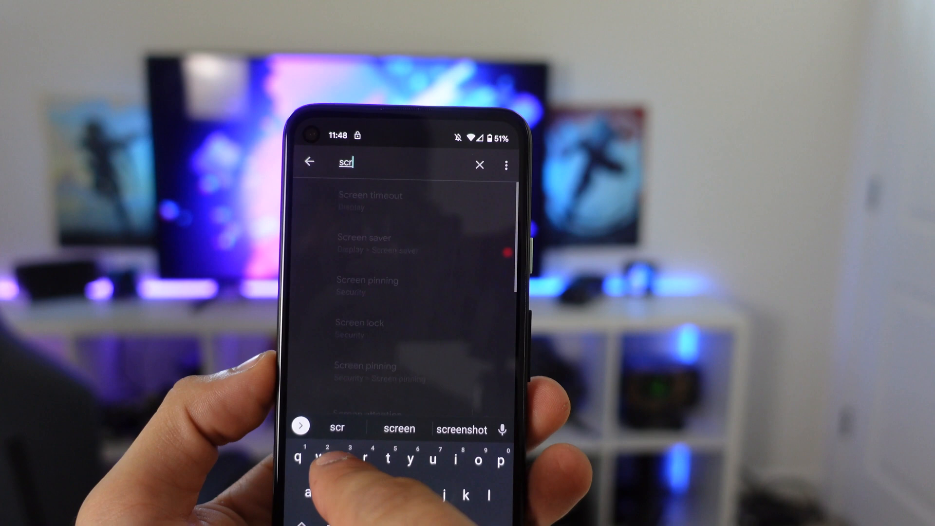
Extend the search to 'scree' to list Screen timeout, Screen saver and Screen lock.
type("ee")
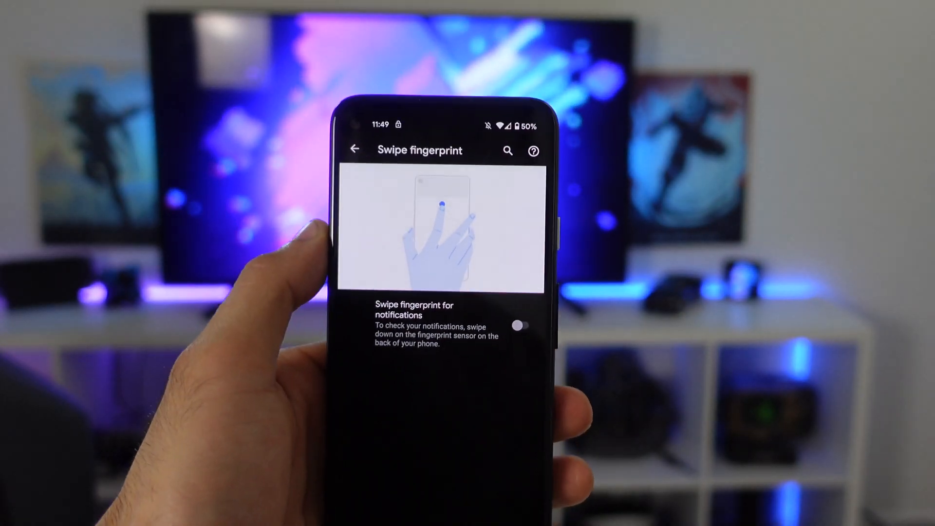
Switch on Swipe fingerprint for notifications on the rear sensor.
left_click(517, 325)
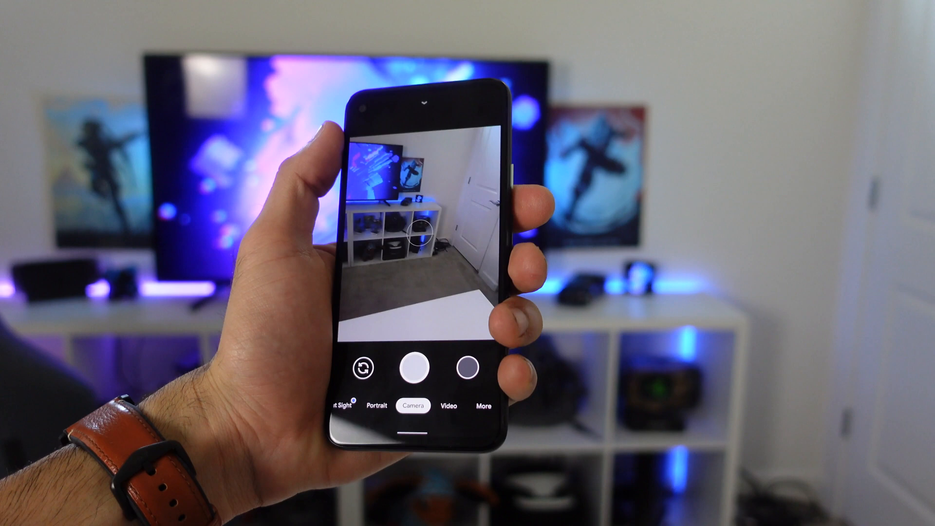
Focus the Camera viewfinder after launching it with the power double-press.
left_click(363, 367)
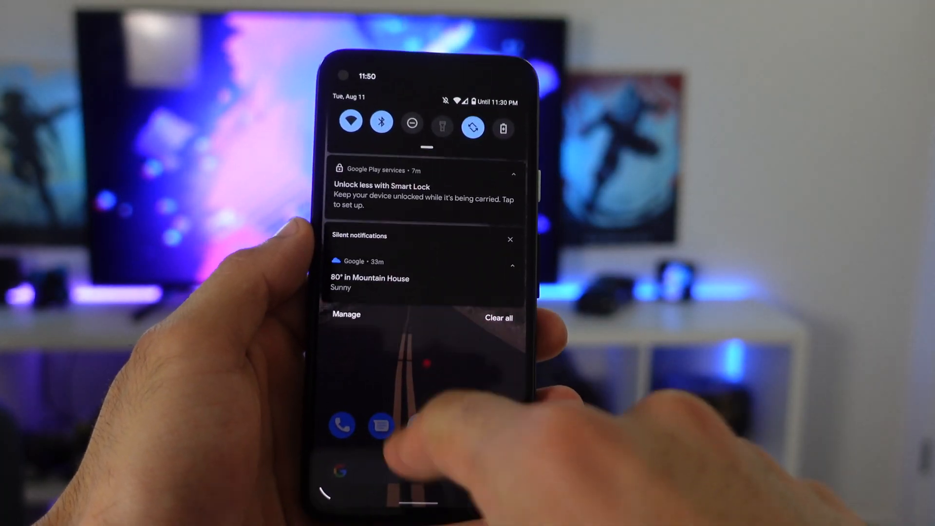
Pull the notification shade and quick settings down over the home screen.
scroll("down", 3)
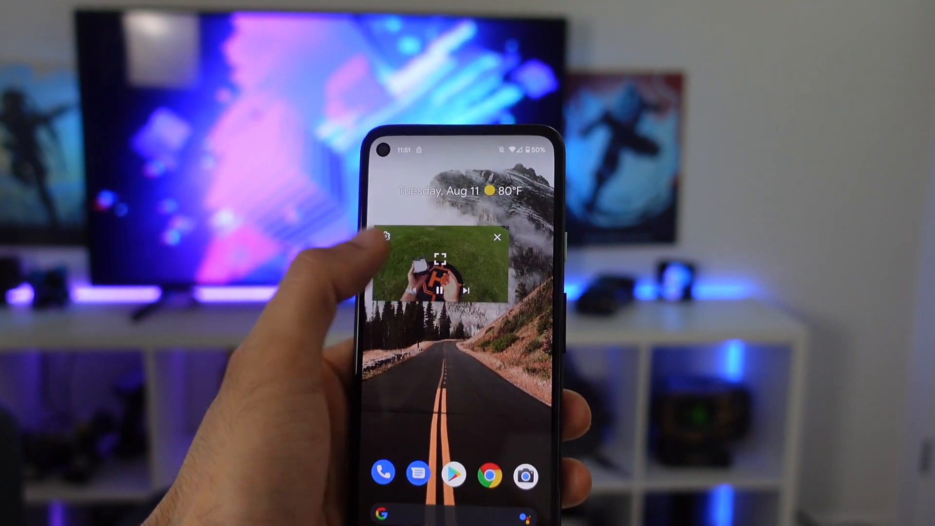
Select the floating YouTube picture-in-picture window on the home screen.
left_click(439, 257)
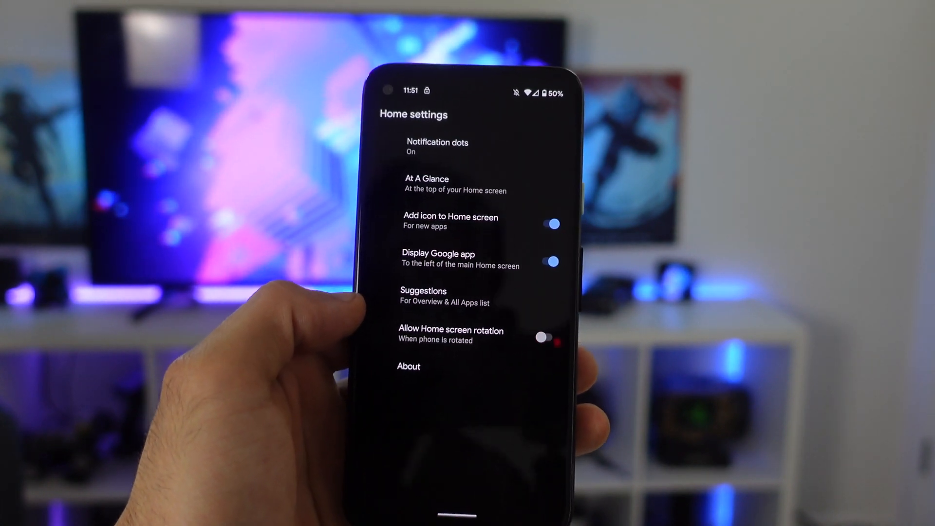
Enable Allow Home screen rotation in the launcher's Home settings.
left_click(544, 334)
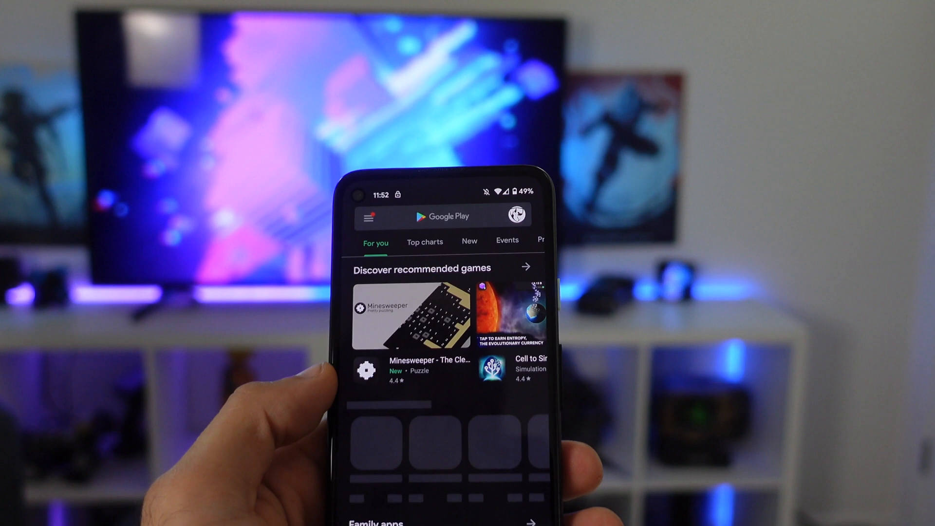
Scroll the Play Store For you tab to view apps in the dark theme.
scroll("down", 3)
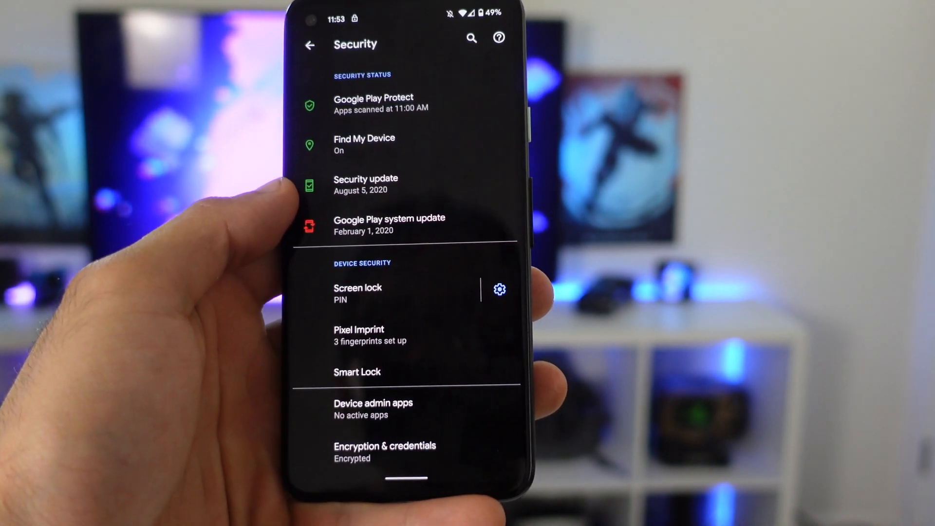
Scroll the Security page to show Pixel Imprint with 3 fingerprints set up.
scroll("up", 3)
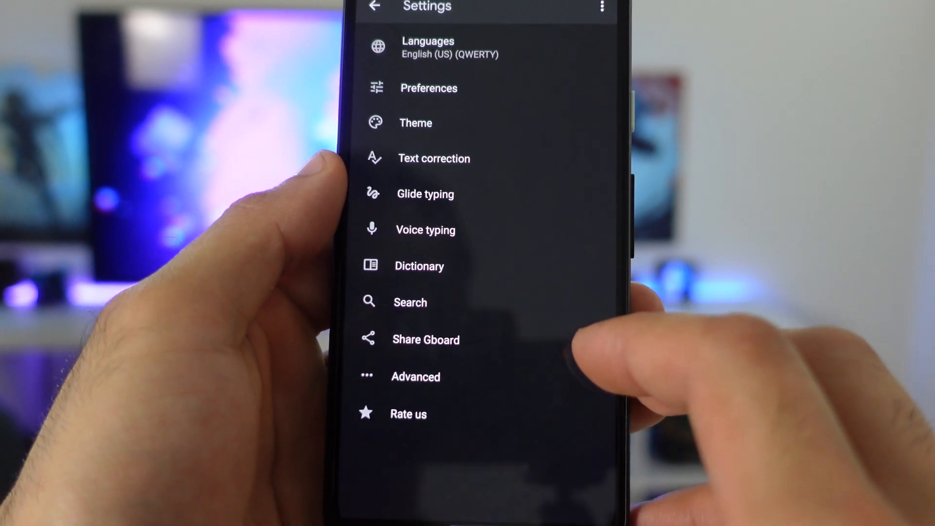
Browse Gboard's theme gallery from the colour themes down to the Light gradient section.
left_click(415, 123)
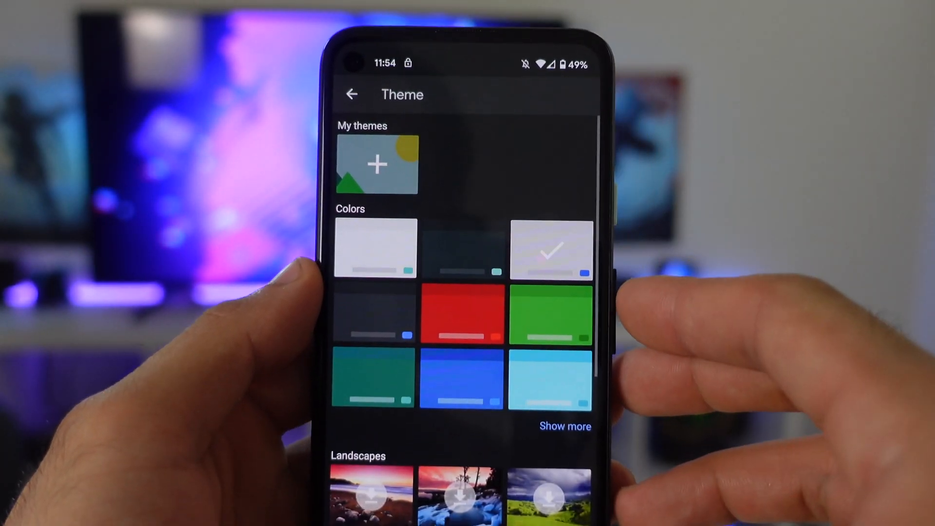
scroll("up", 3)
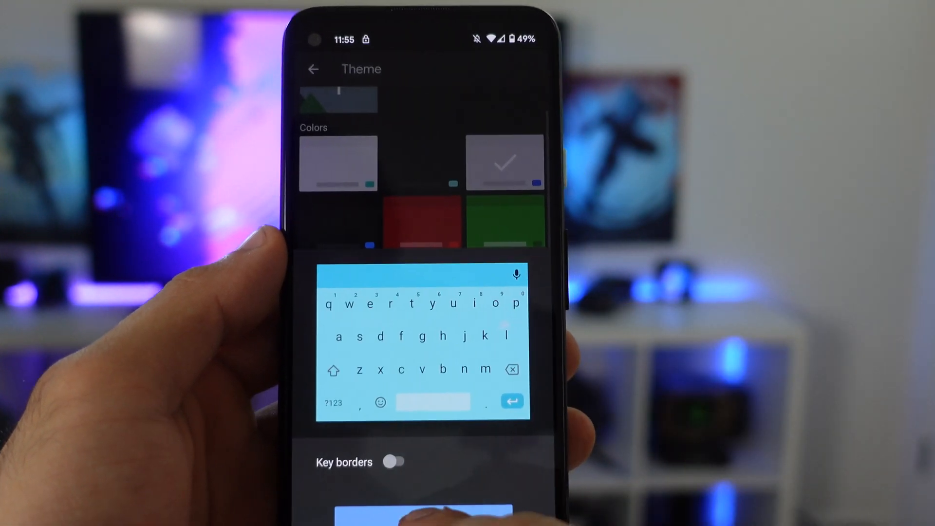
scroll("down", 3)
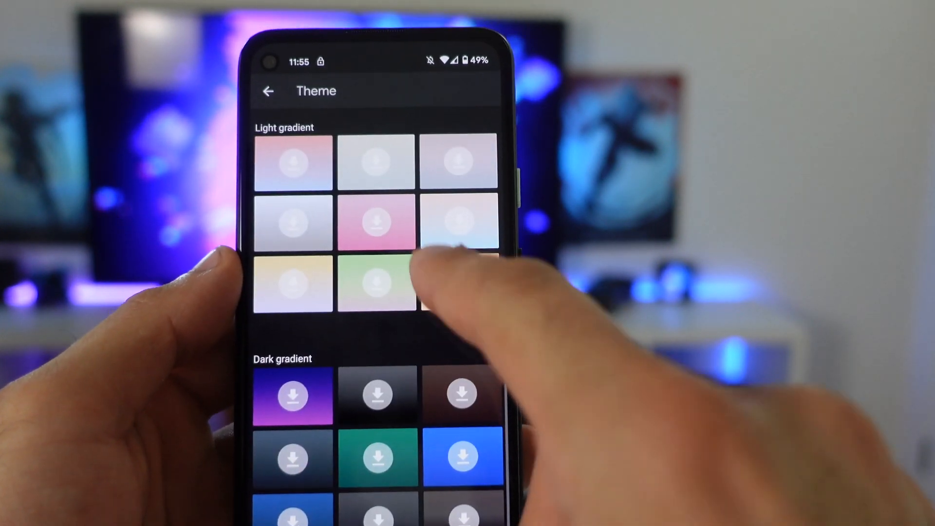
left_click(269, 90)
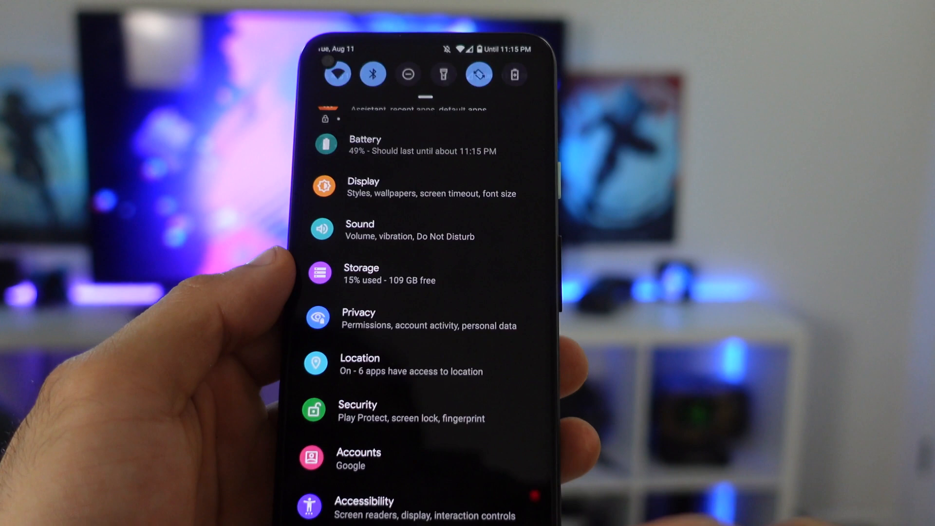
Scroll the Android Settings main list to show its categories.
scroll("up", 3)
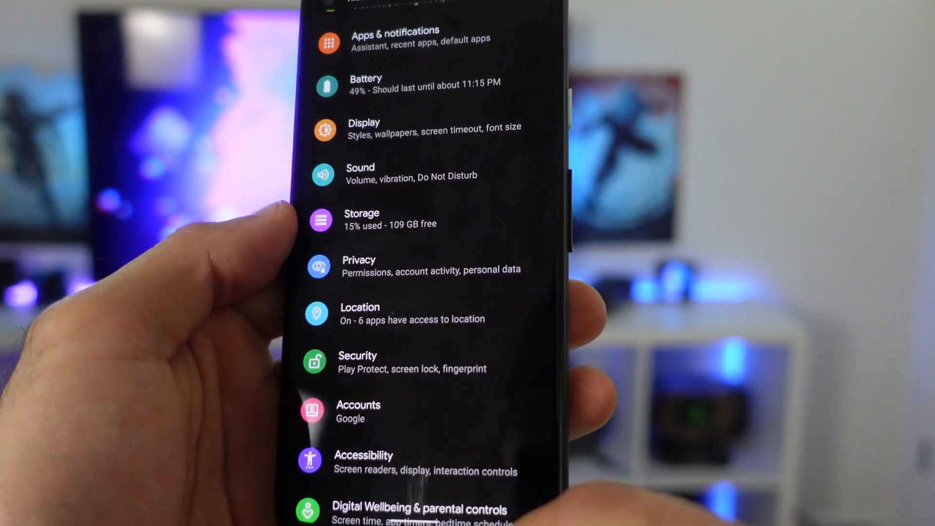